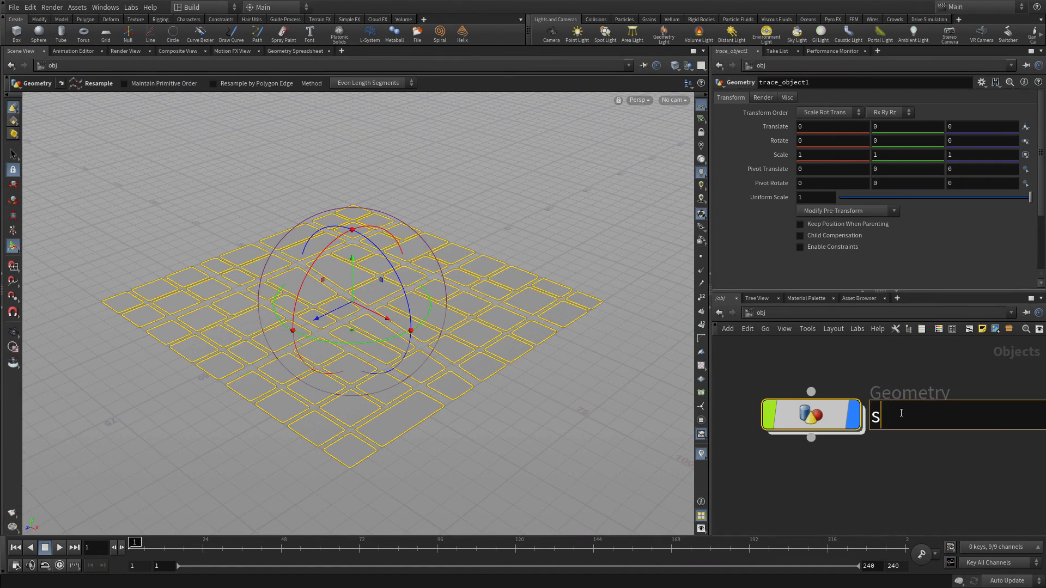
- Enter street_grid as the geometry object's new name and confirm it
{"action": "type", "text": "treet_grid"}
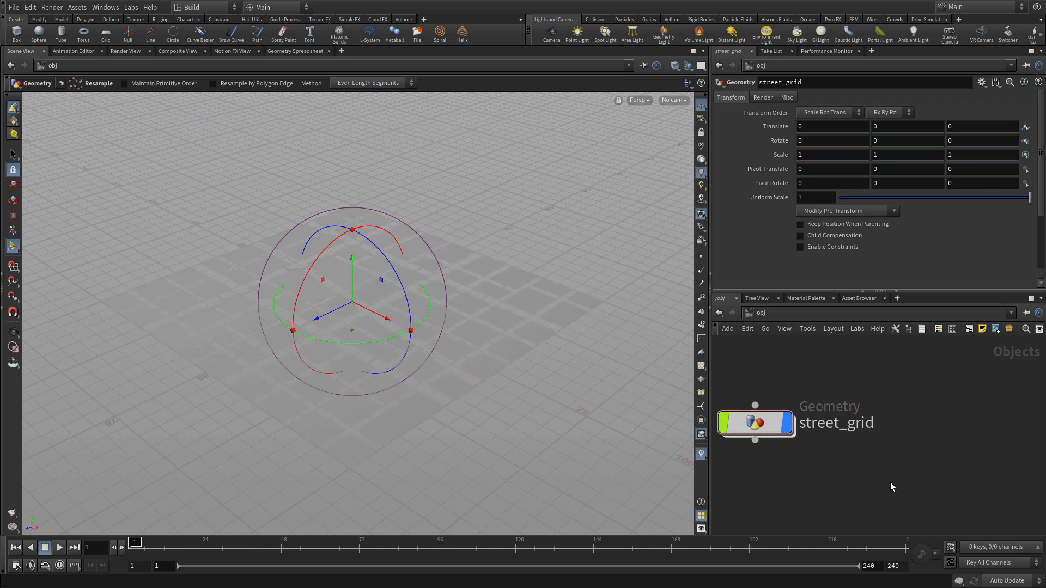
{"action": "key", "text": "tab"}
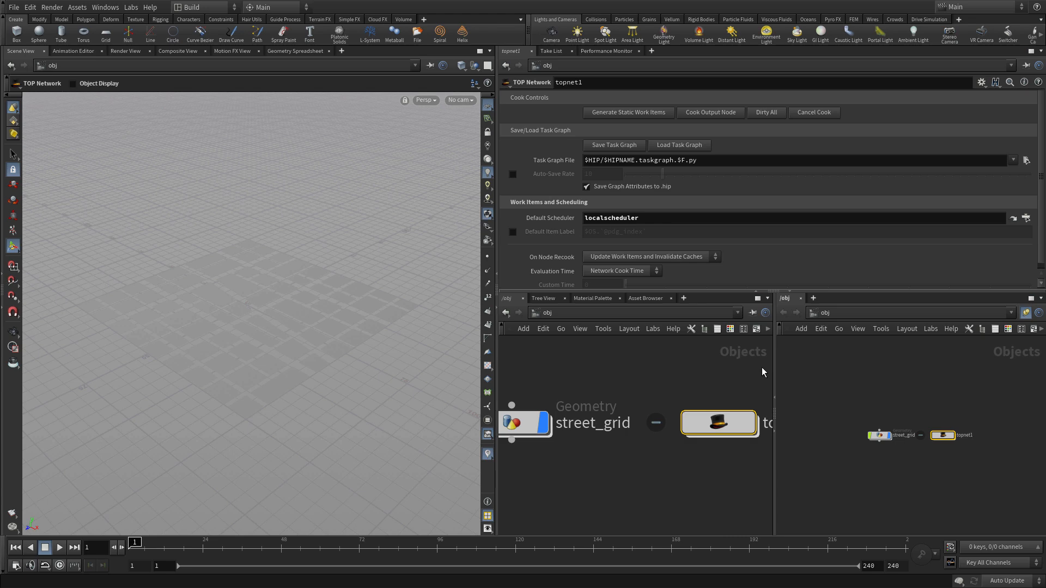
{"action": "mouse_move", "coordinate": [943, 437]}
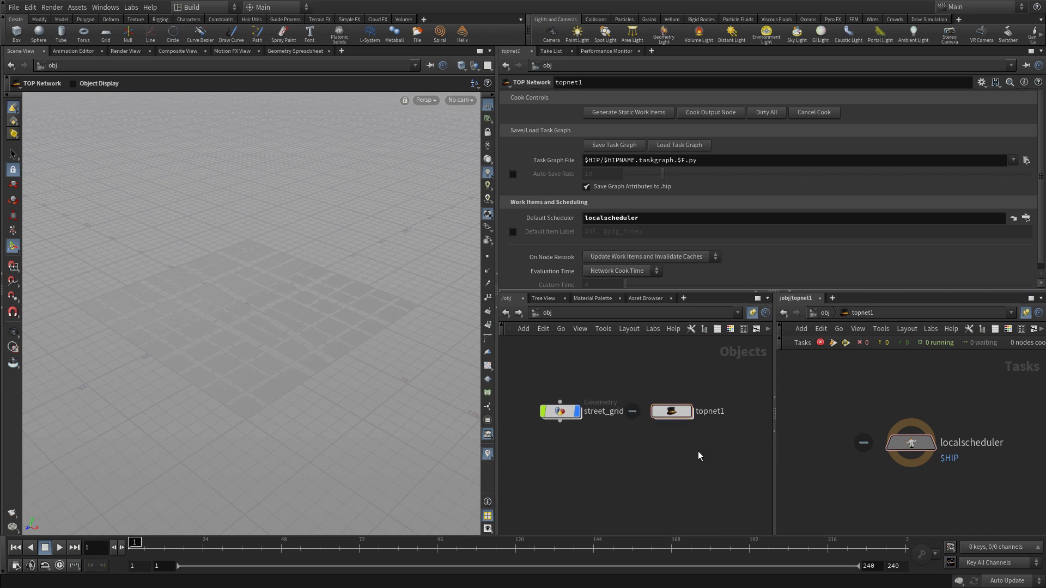
{"action": "mouse_move", "coordinate": [909, 443]}
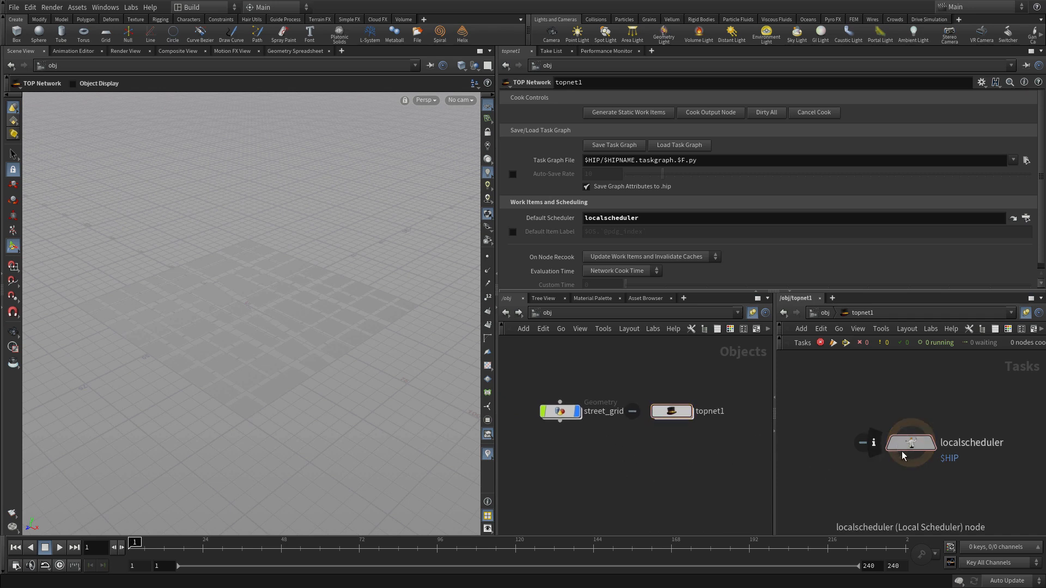
- Add a Geometry Import node inside topnet1
{"action": "key", "text": "Tab"}
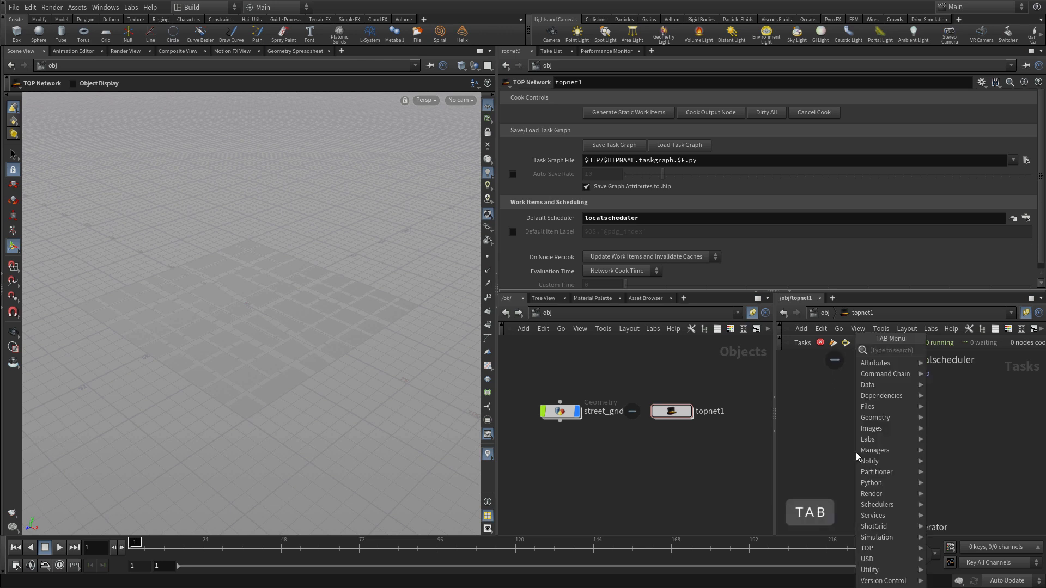
{"action": "type", "text": "geo"}
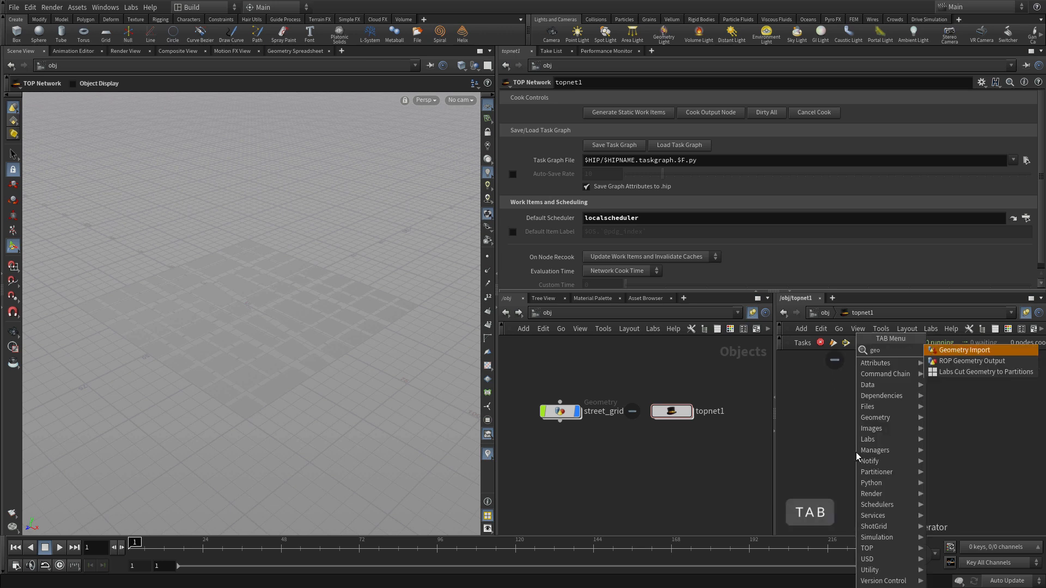
{"action": "left_click", "coordinate": [962, 350]}
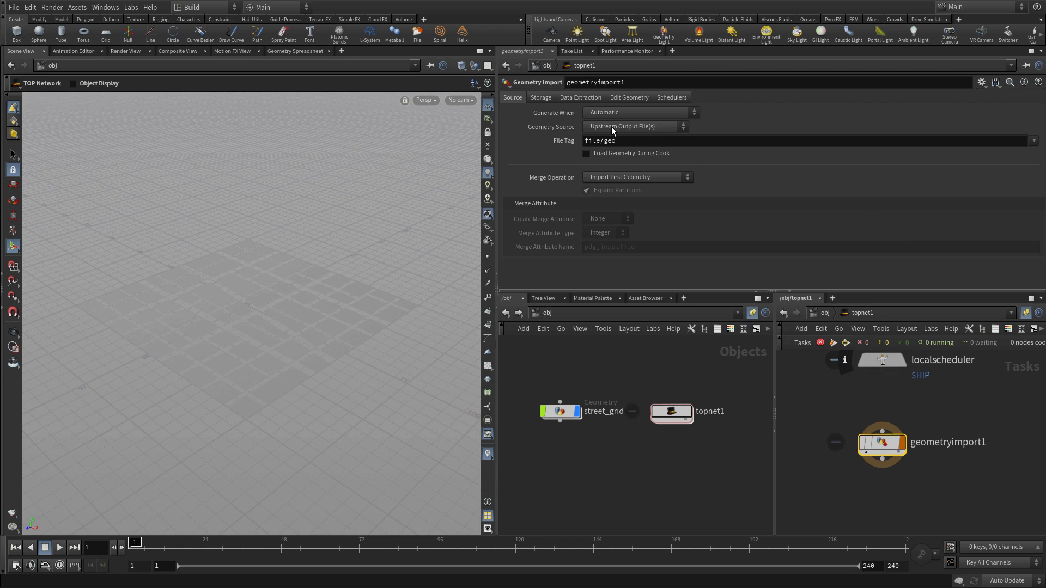
- Set Geometry Source to SOP Node with path /obj/street_grid/CITYBLOCKS_OUT
{"action": "left_click", "coordinate": [634, 127]}
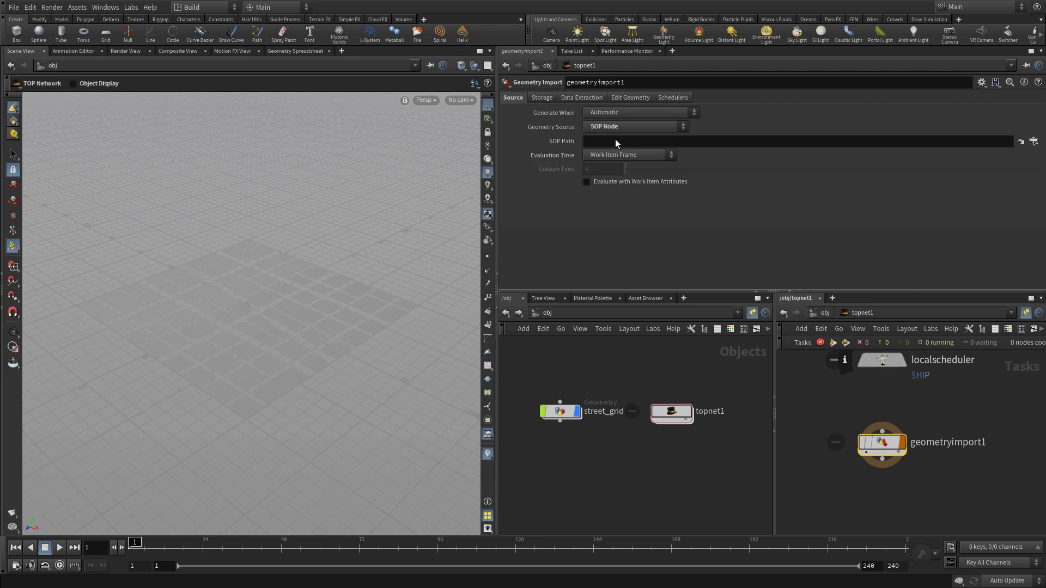
{"action": "left_click", "coordinate": [1020, 140]}
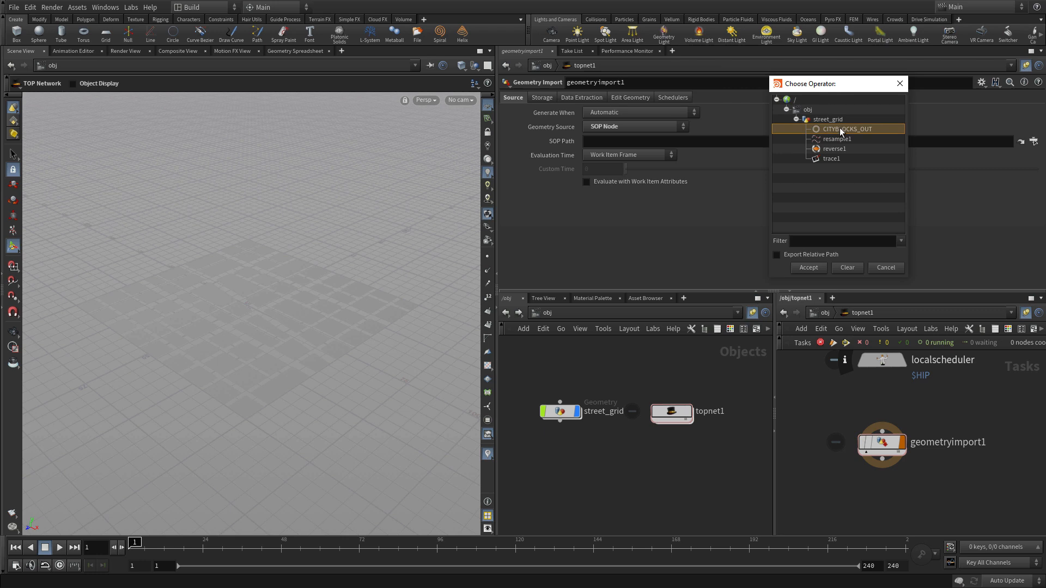
{"action": "left_click", "coordinate": [808, 267]}
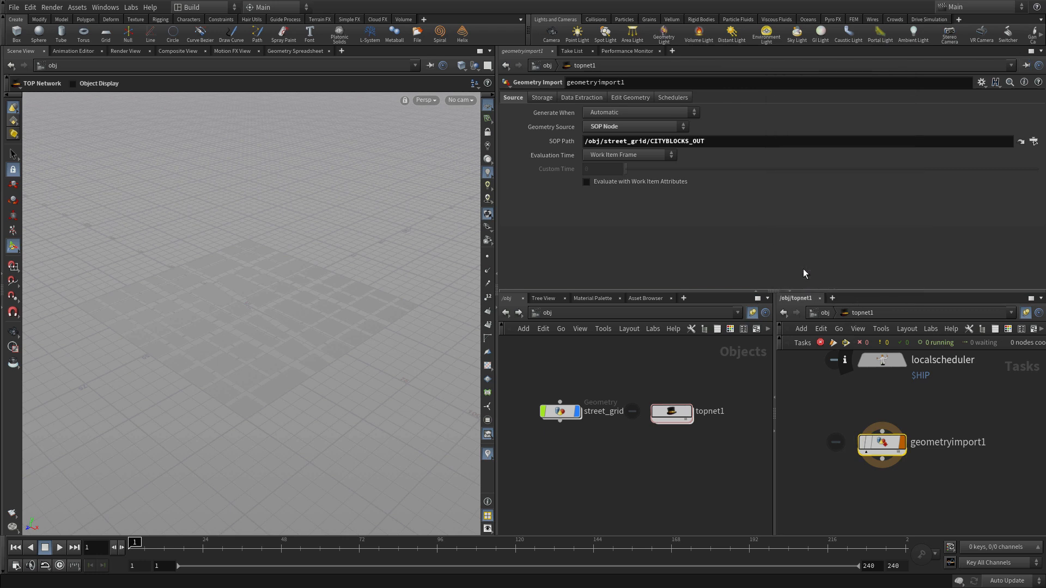
- Set Copy From Class to Primitive and rename the Geometry Import node cityblocks
{"action": "left_click", "coordinate": [581, 98]}
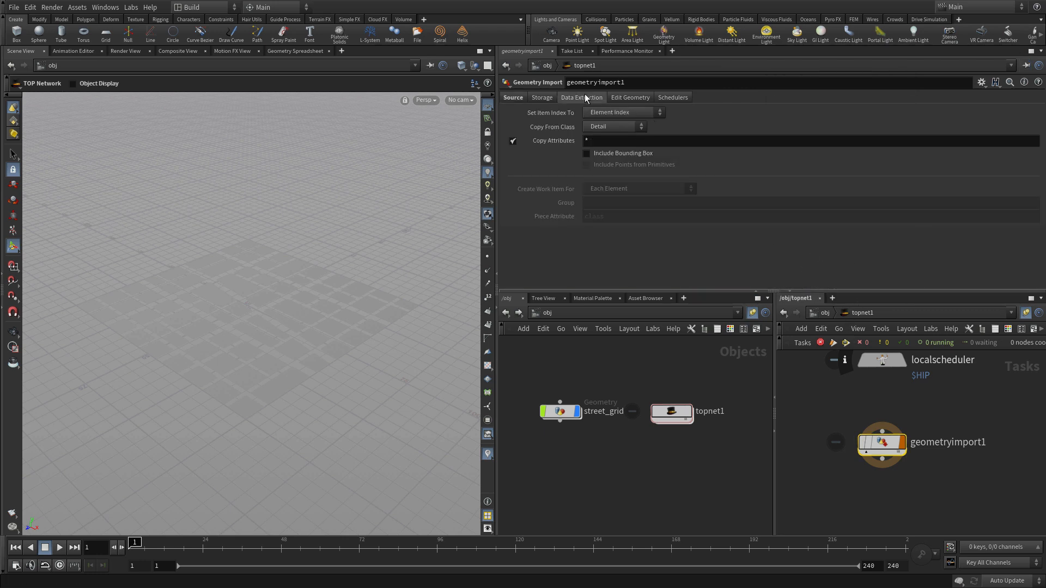
{"action": "left_click", "coordinate": [612, 127]}
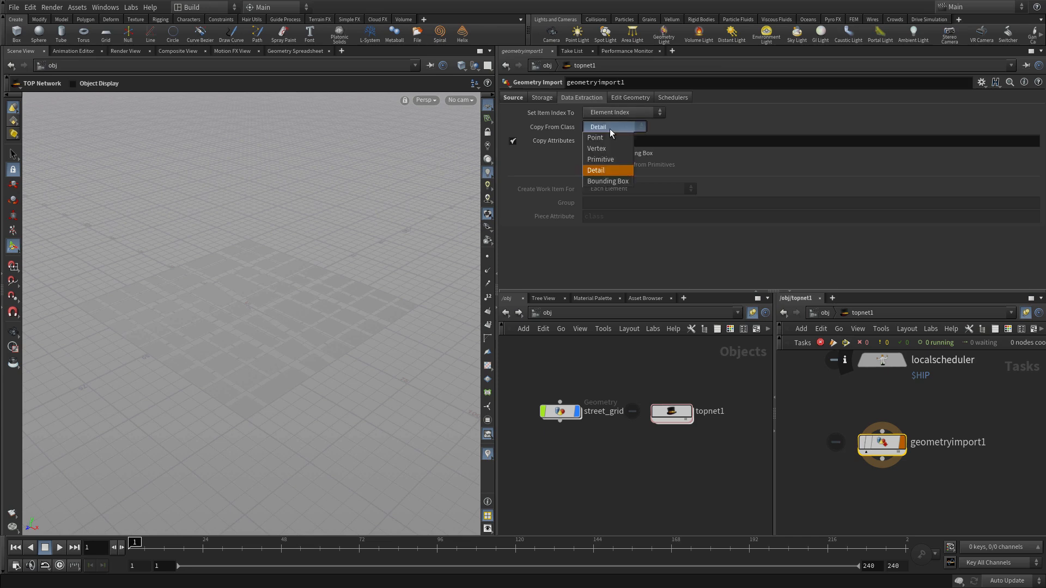
{"action": "left_click", "coordinate": [600, 158]}
{"action": "type", "text": "city"}
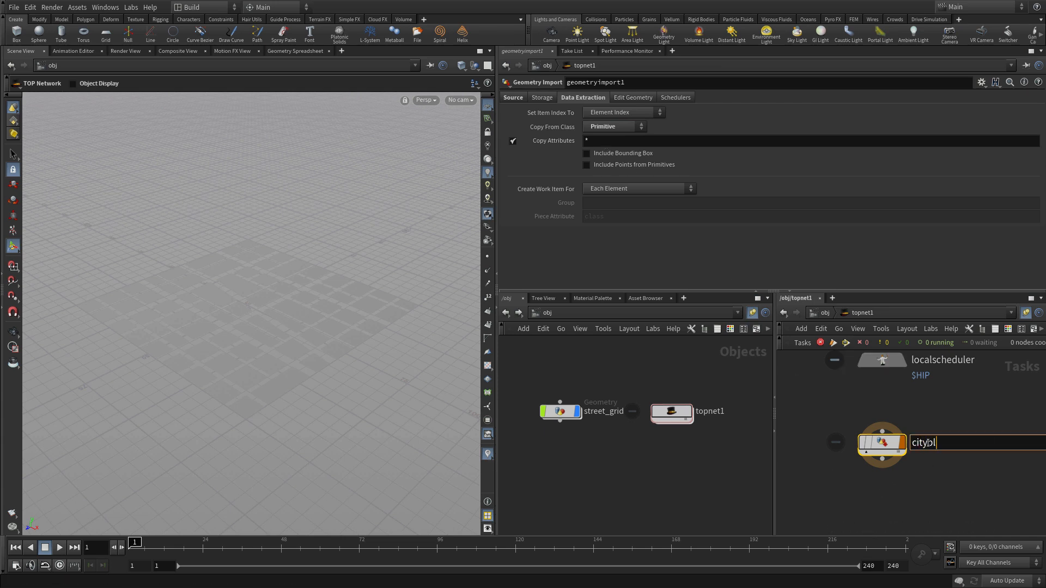
{"action": "type", "text": "blocks"}
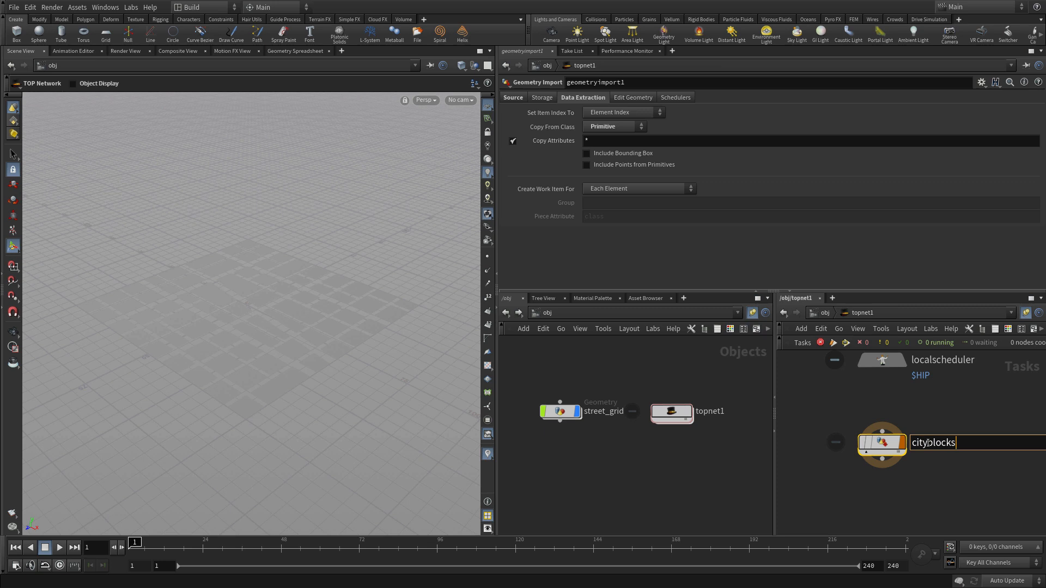
{"action": "key", "text": "Return"}
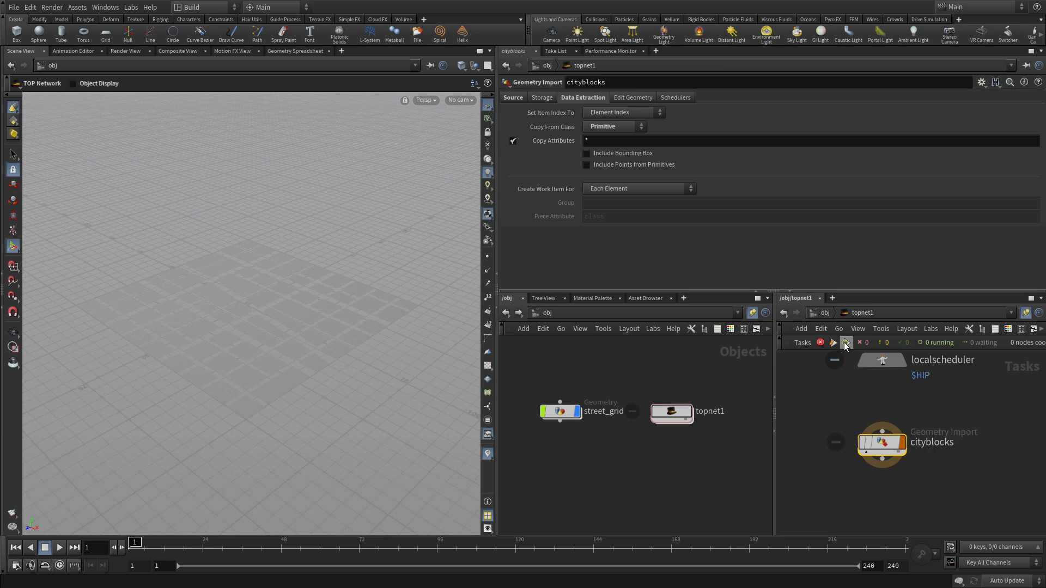
- Cook the cityblocks node, then preview one work item's output geometry and close GPlay
{"action": "left_click", "coordinate": [846, 342]}
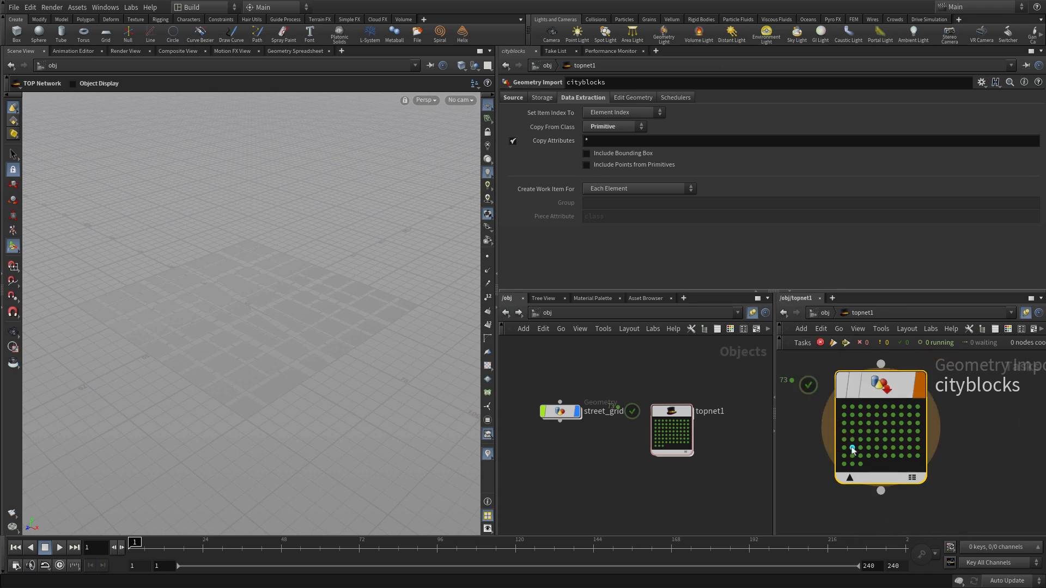
{"action": "right_click", "coordinate": [854, 449]}
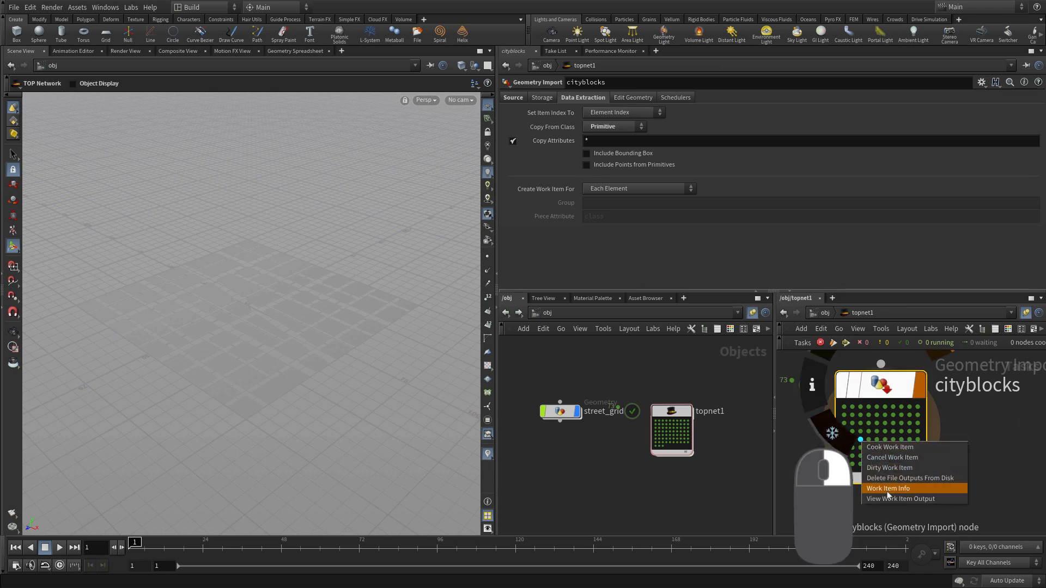
{"action": "left_click", "coordinate": [902, 498]}
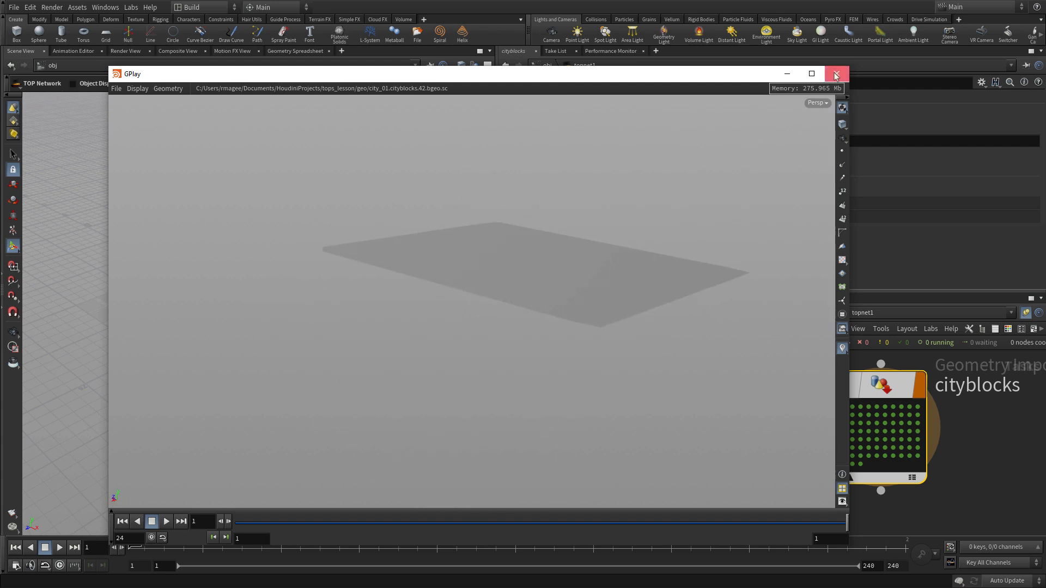
{"action": "left_click", "coordinate": [836, 73]}
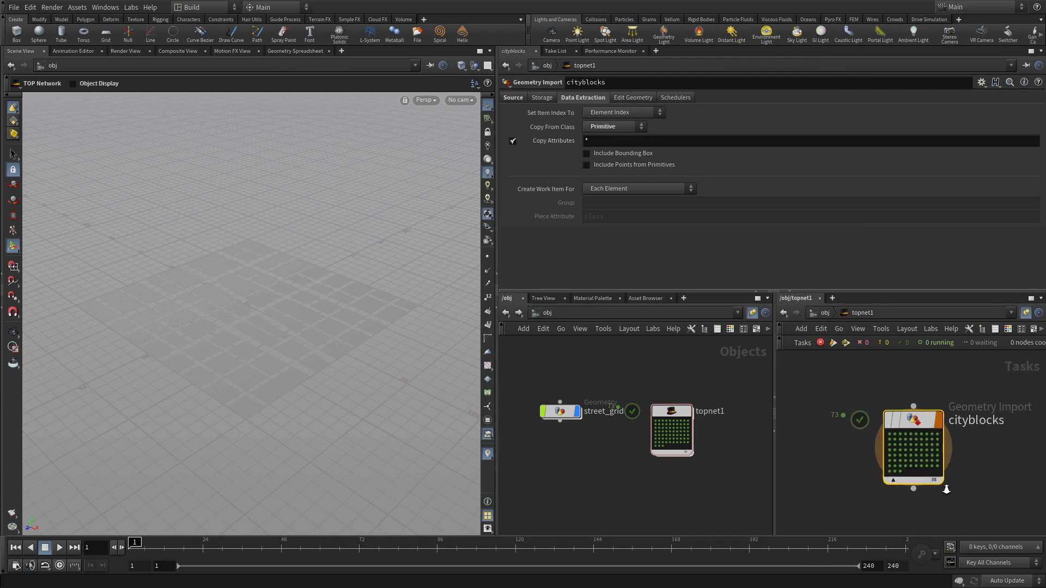
- Select the local scheduler and adjust its job slots setting
{"action": "left_click", "coordinate": [872, 388]}
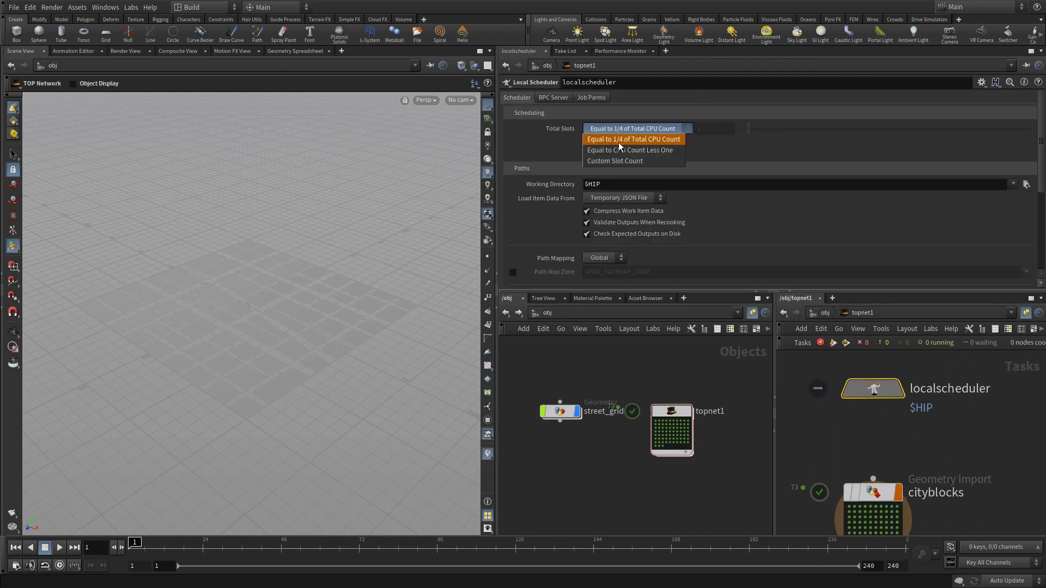
{"action": "left_click", "coordinate": [628, 149]}
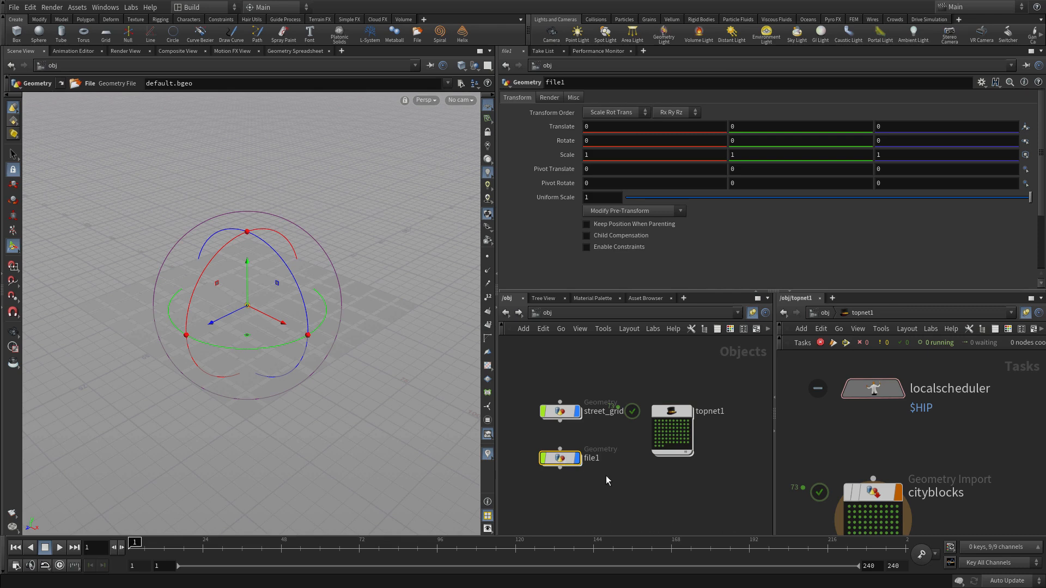
- Rename file1 to work_item_viewer and dive inside to its file node
{"action": "double_click", "coordinate": [591, 457]}
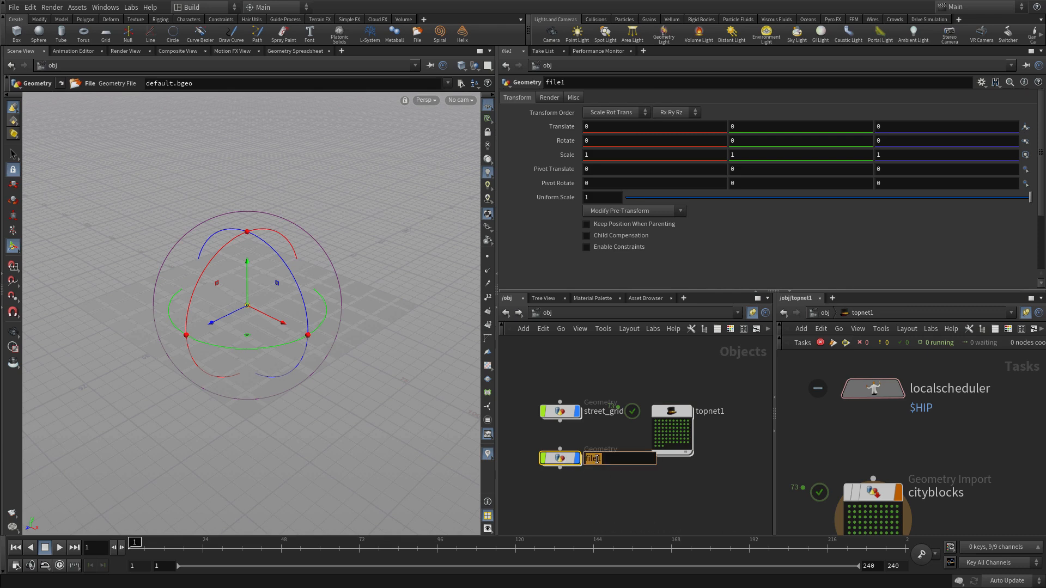
{"action": "type", "text": "work"}
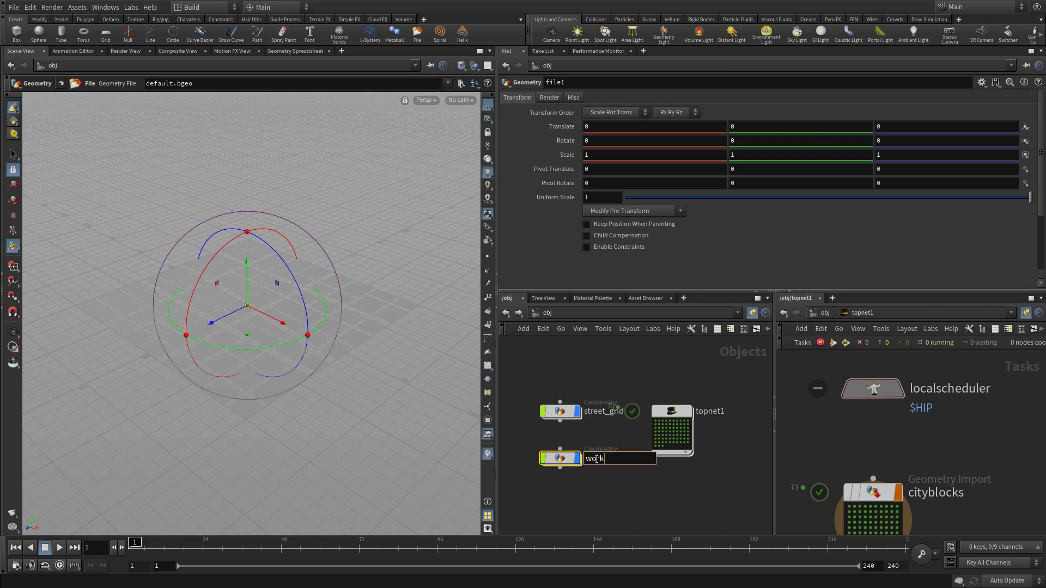
{"action": "type", "text": "_item_"}
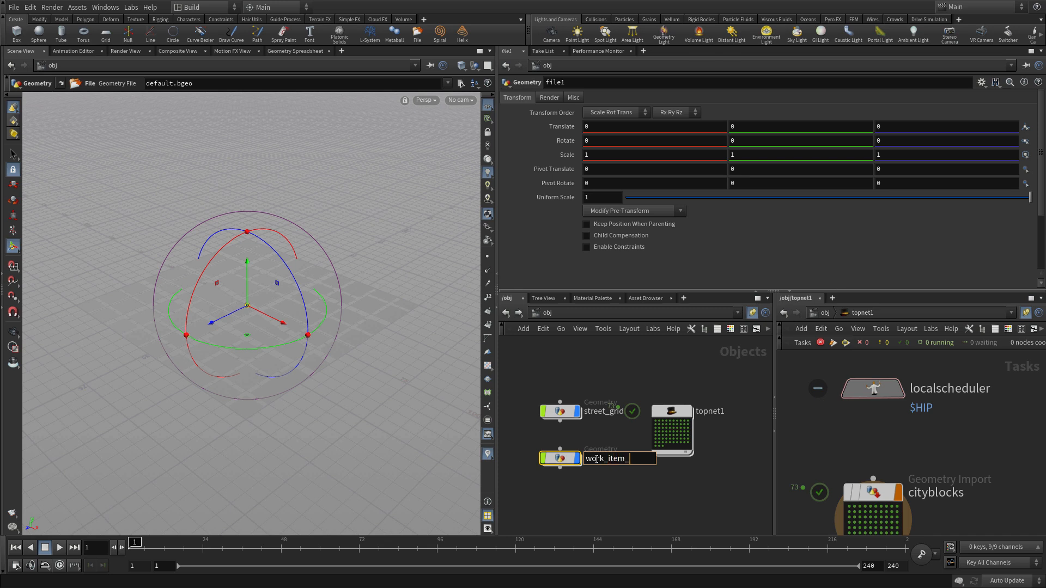
{"action": "type", "text": "viewer"}
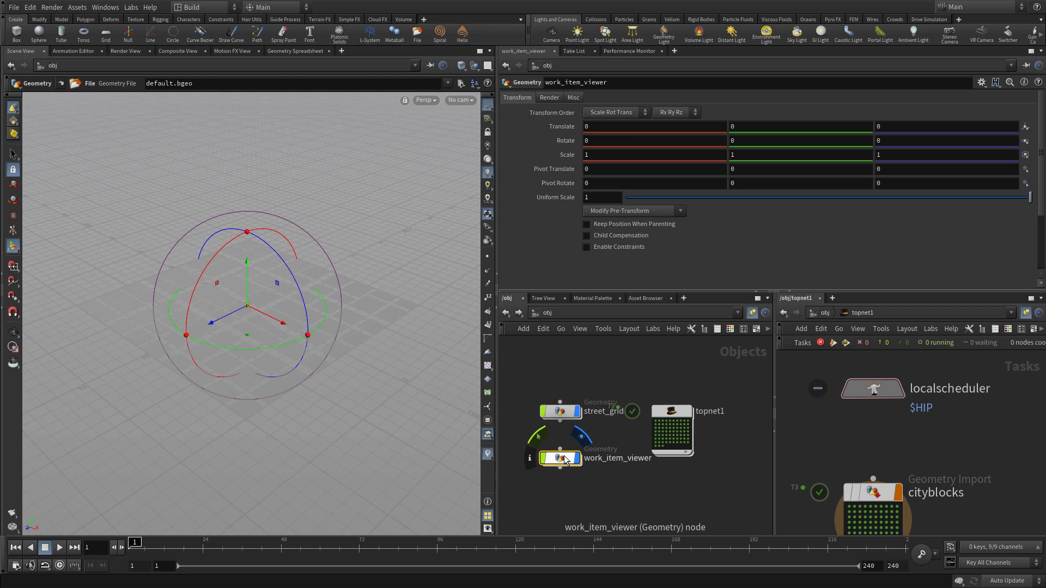
{"action": "double_click", "coordinate": [560, 457]}
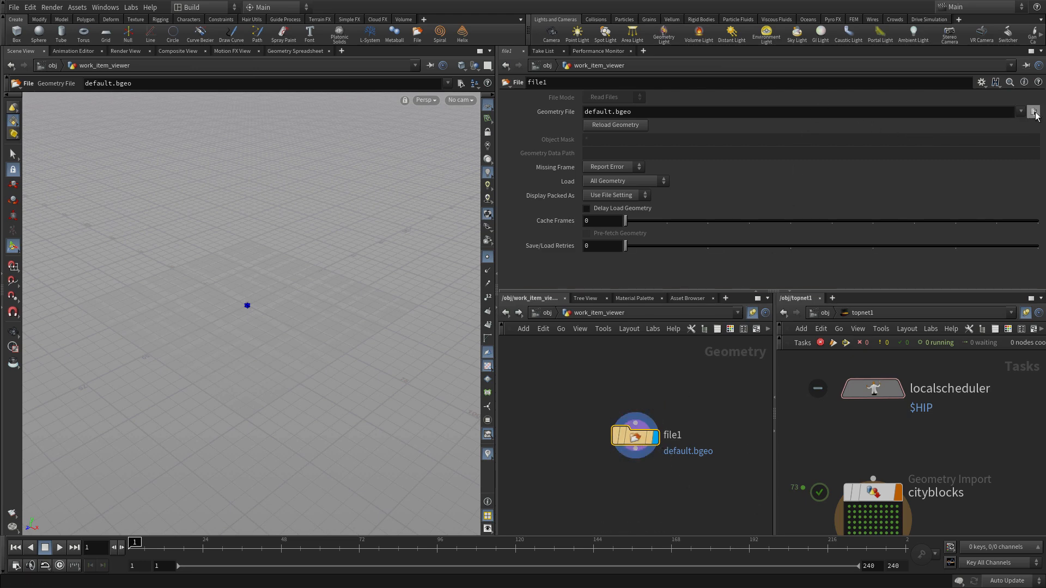
- Load geo/city_01.cityblocks.$F.bgeo.sc as the file1 node's Geometry File
{"action": "left_click", "coordinate": [1034, 111]}
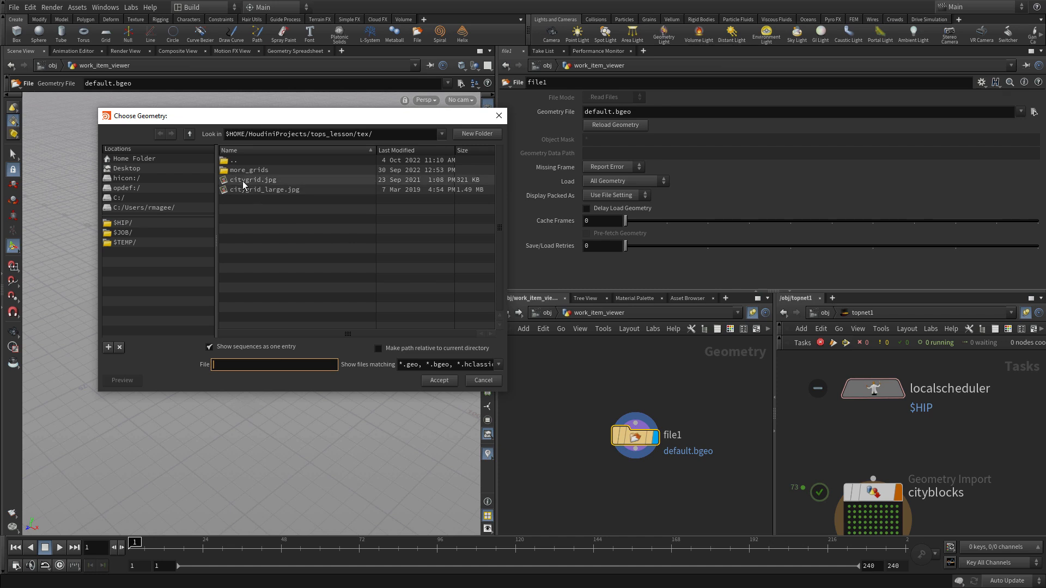
{"action": "left_click", "coordinate": [190, 133]}
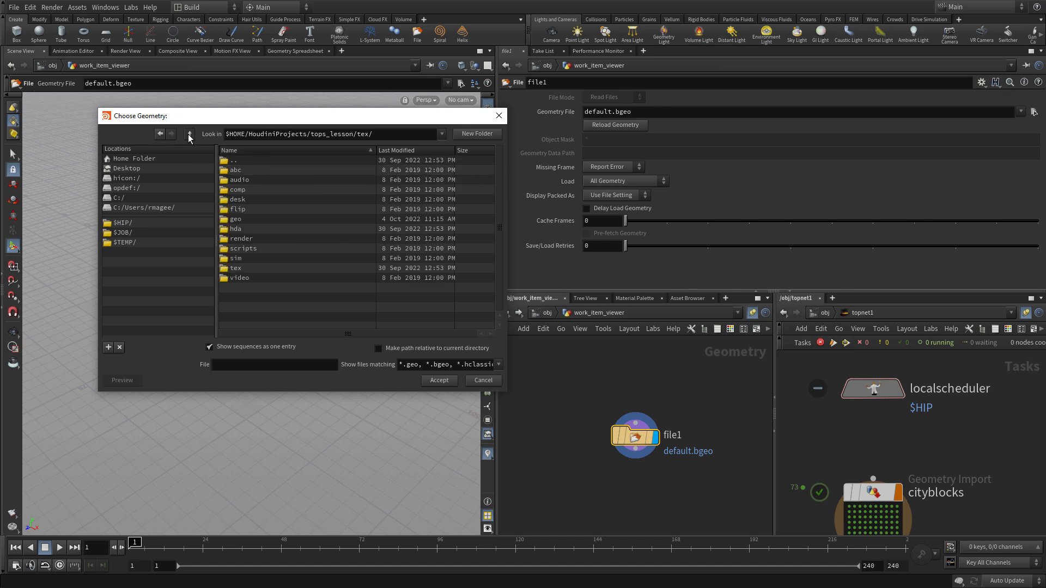
{"action": "double_click", "coordinate": [235, 219]}
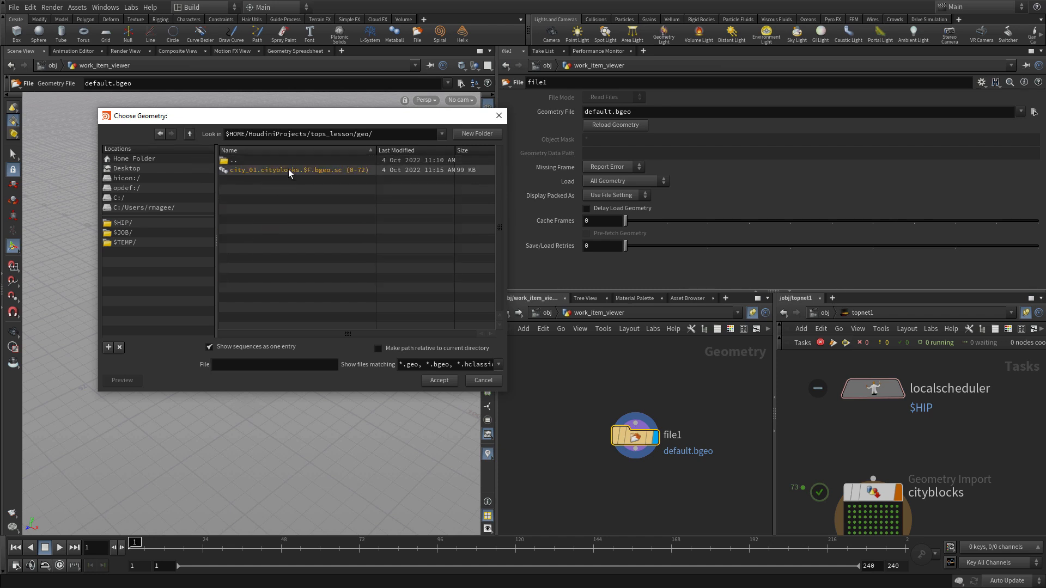
{"action": "left_click", "coordinate": [439, 381]}
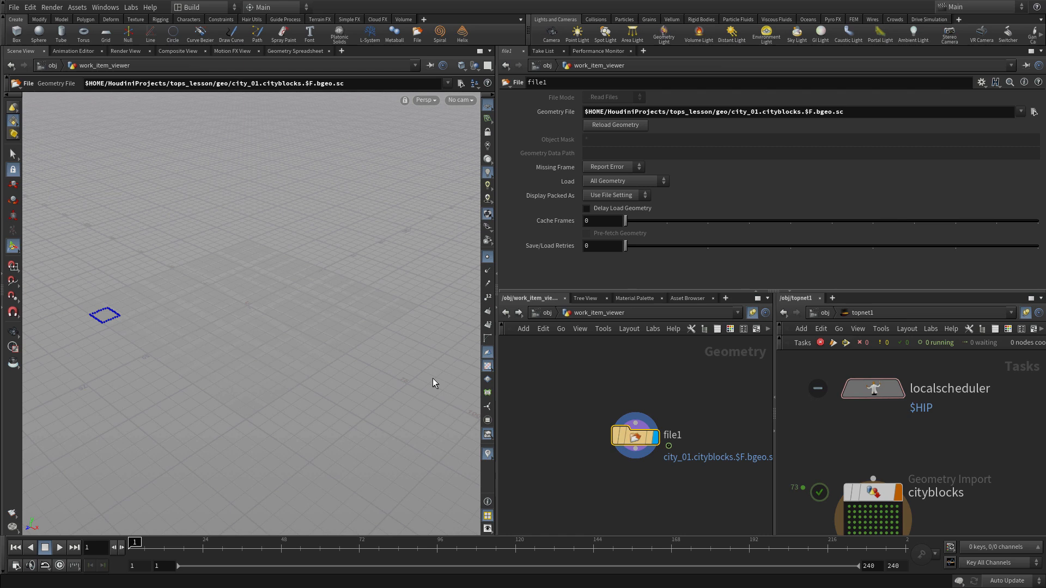
{"action": "mouse_move", "coordinate": [627, 479]}
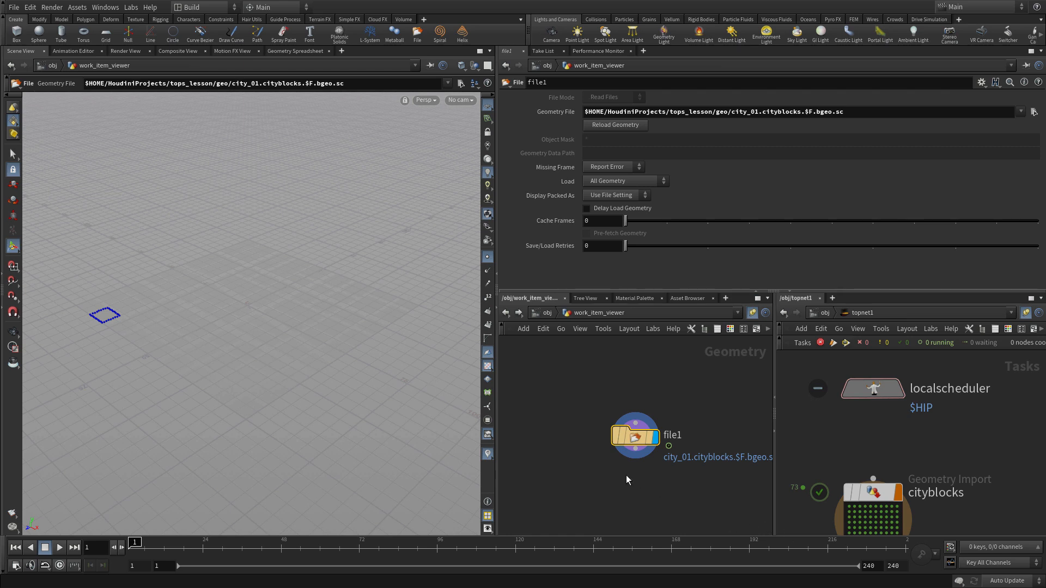
{"action": "key", "text": "tab"}
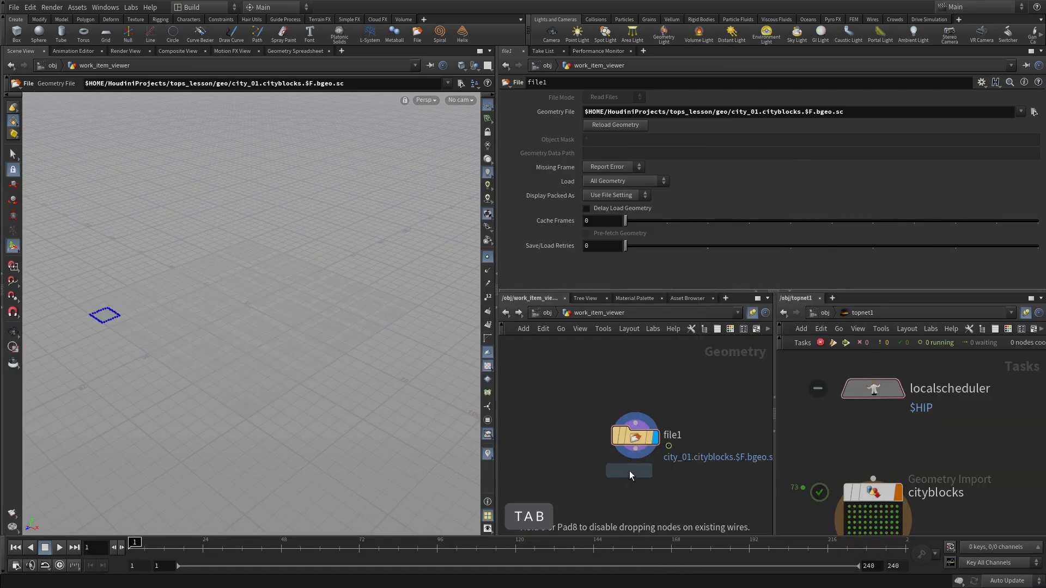
- Place a Color node below file1 and set its tint to dark red
{"action": "left_click", "coordinate": [631, 475]}
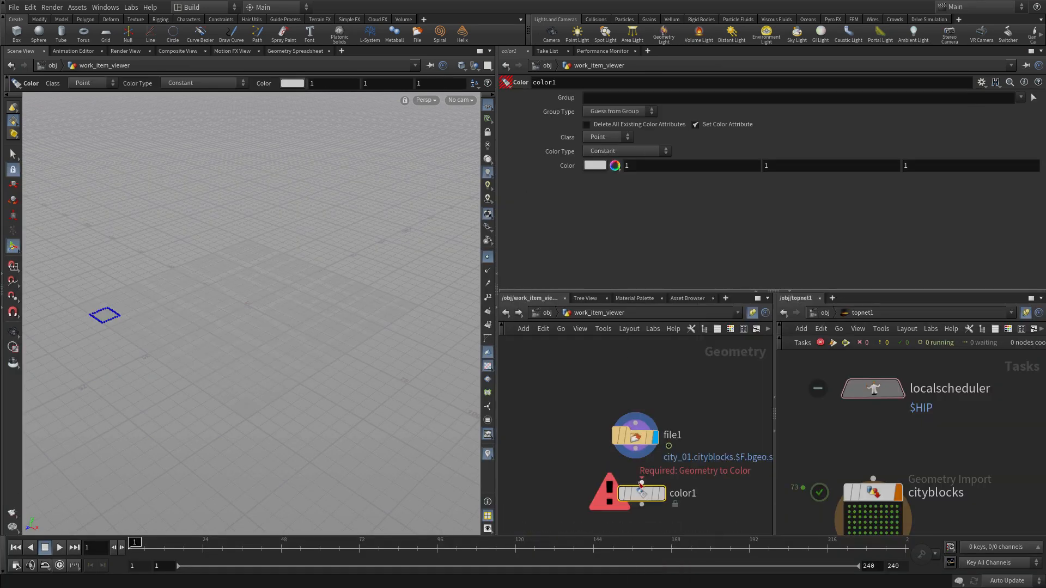
{"action": "mouse_move", "coordinate": [642, 493]}
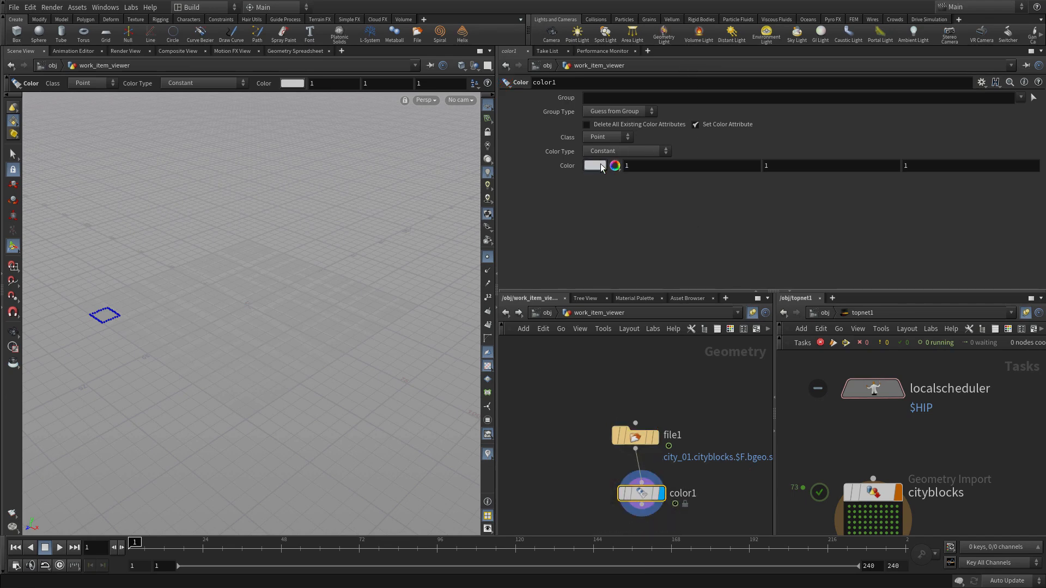
{"action": "left_click", "coordinate": [592, 165]}
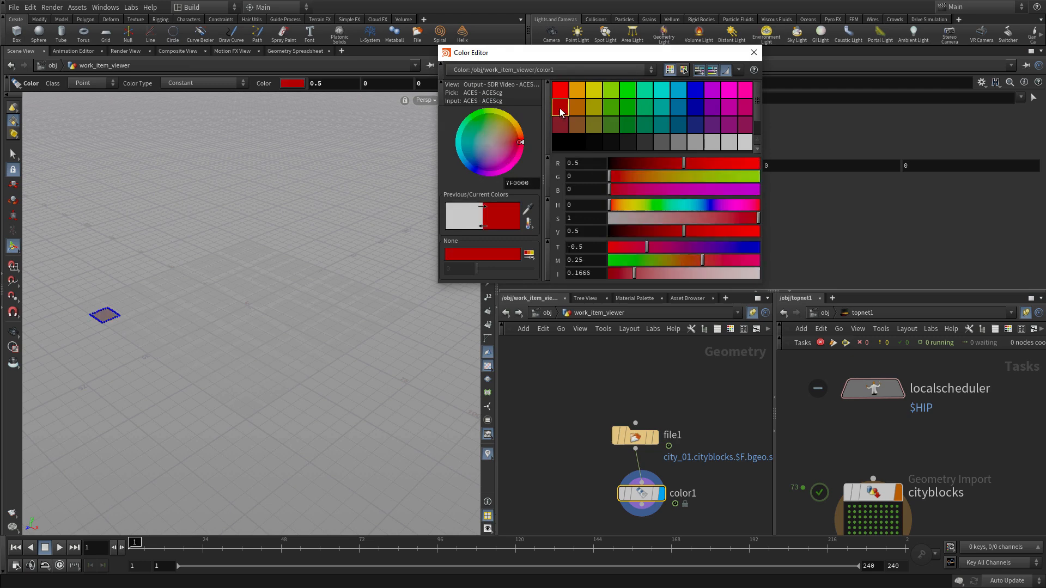
{"action": "left_click", "coordinate": [755, 52]}
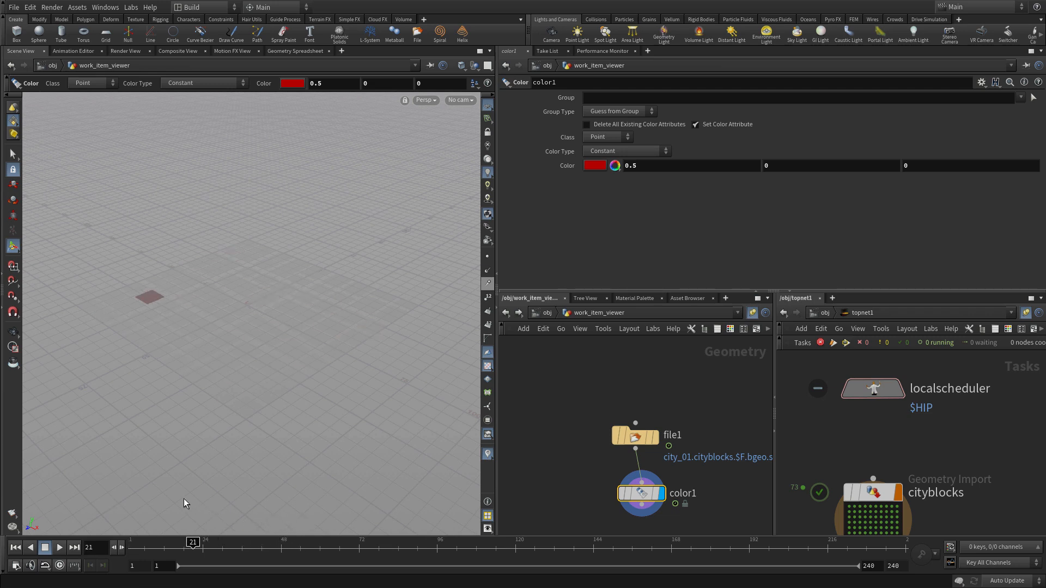
{"action": "mouse_move", "coordinate": [464, 441]}
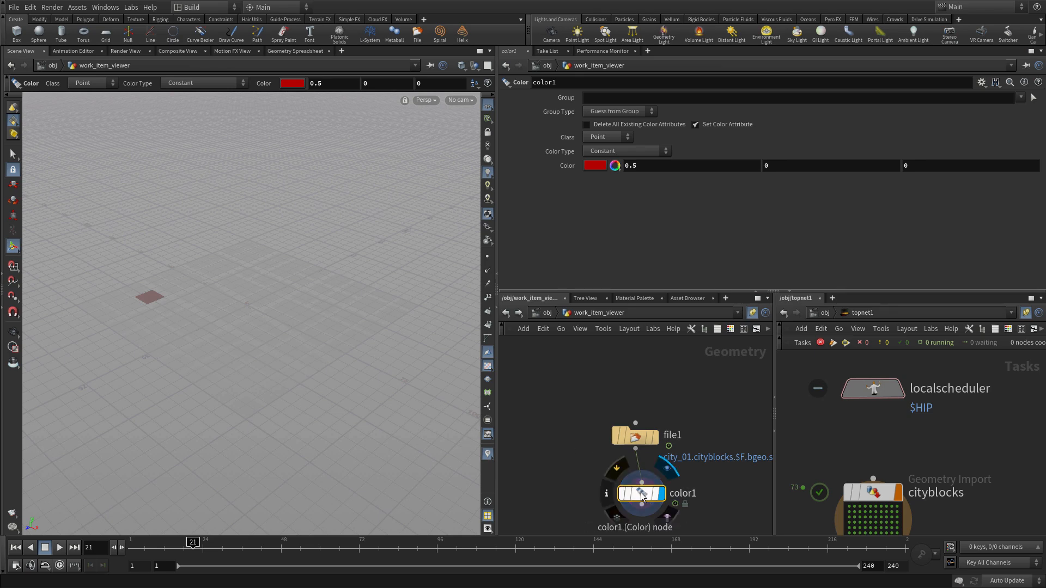
{"action": "left_click", "coordinate": [634, 434]}
{"action": "type", "text": "`@"}
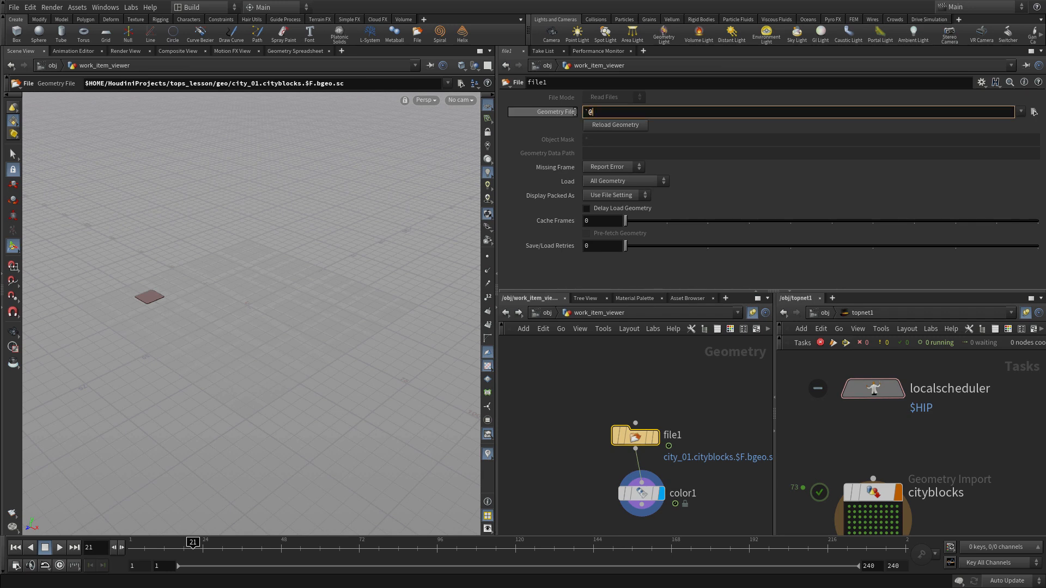
{"action": "type", "text": "pdg_"}
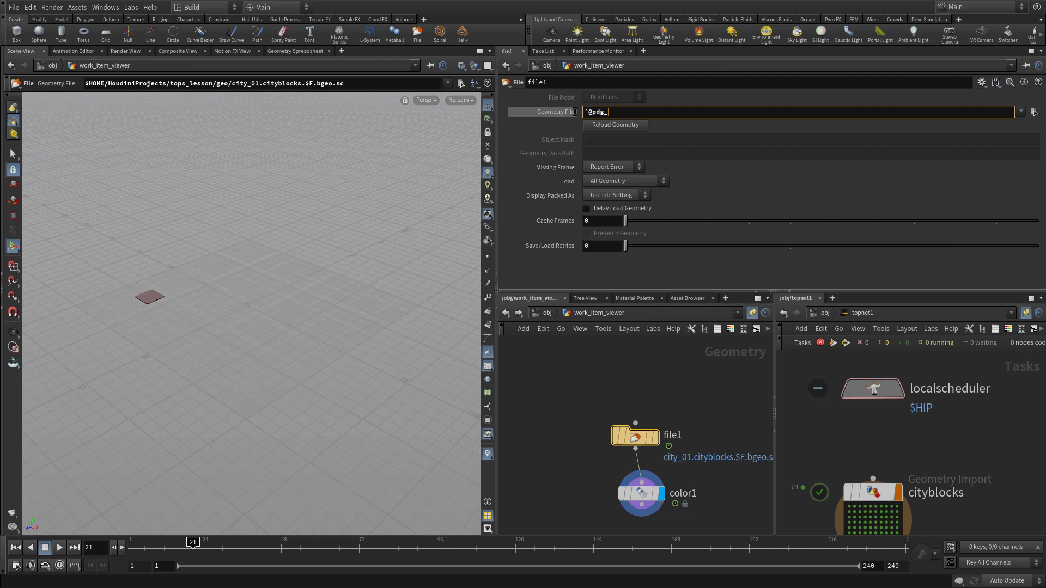
{"action": "type", "text": "output`"}
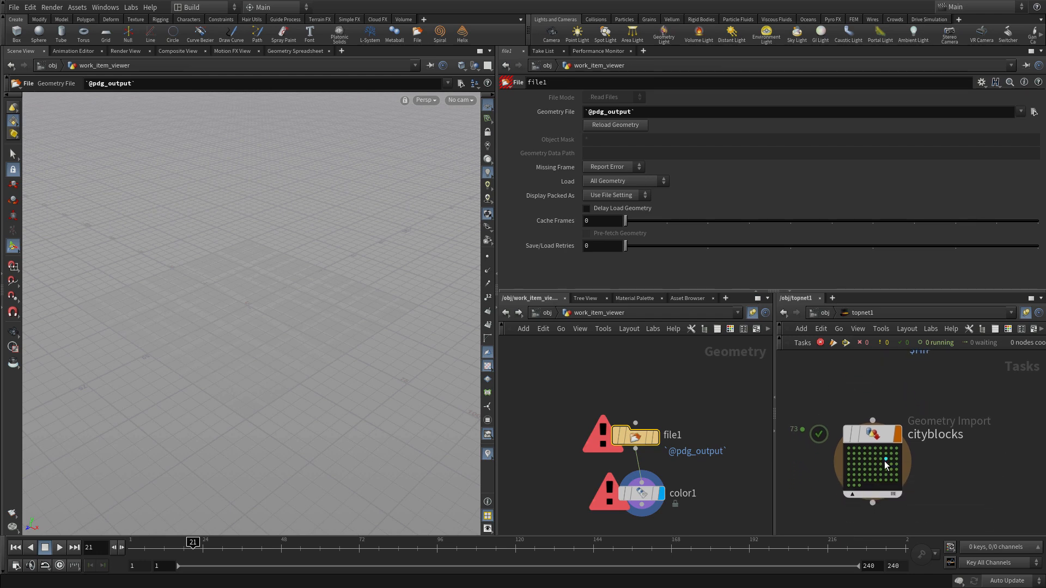
{"action": "left_click", "coordinate": [871, 460]}
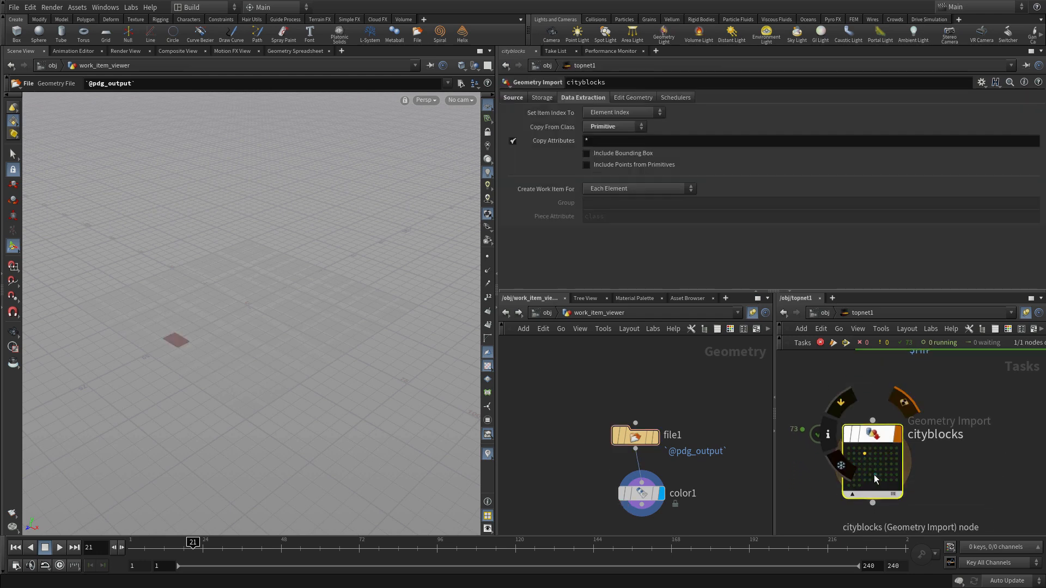